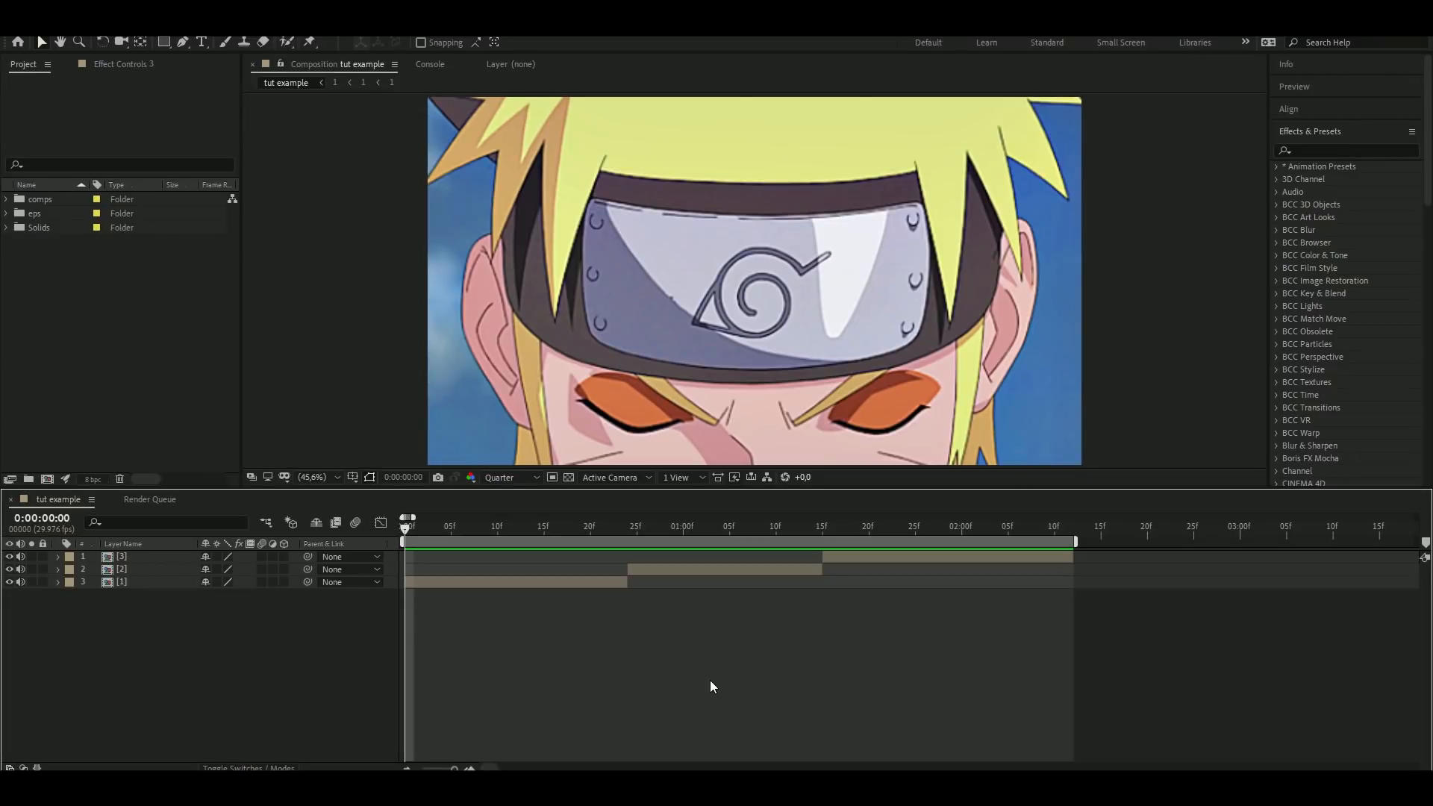
pyautogui.moveTo(721, 692)
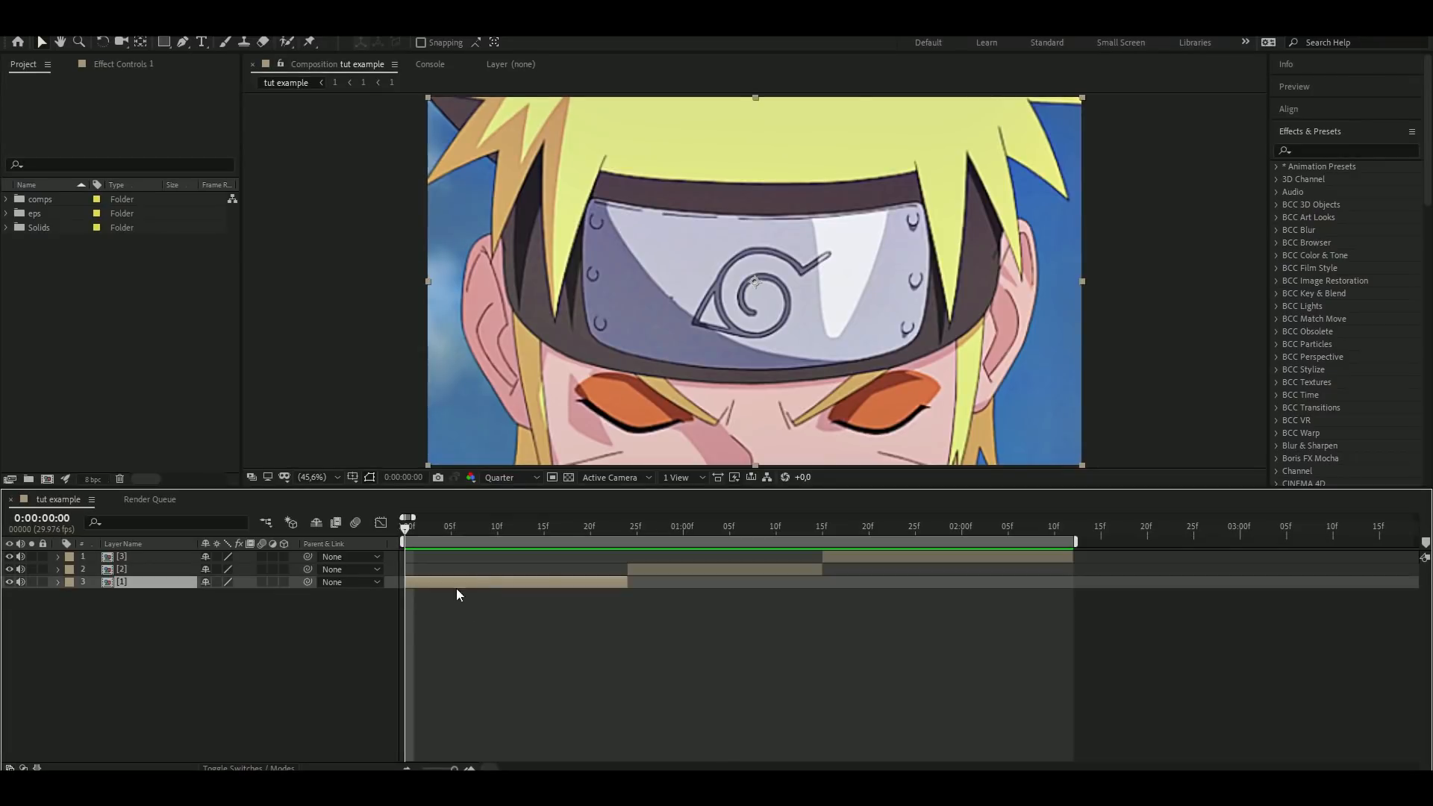
# Apply Motion Tile from Effects & Presets to layer 1's anime clip
pyautogui.click(1344, 150)
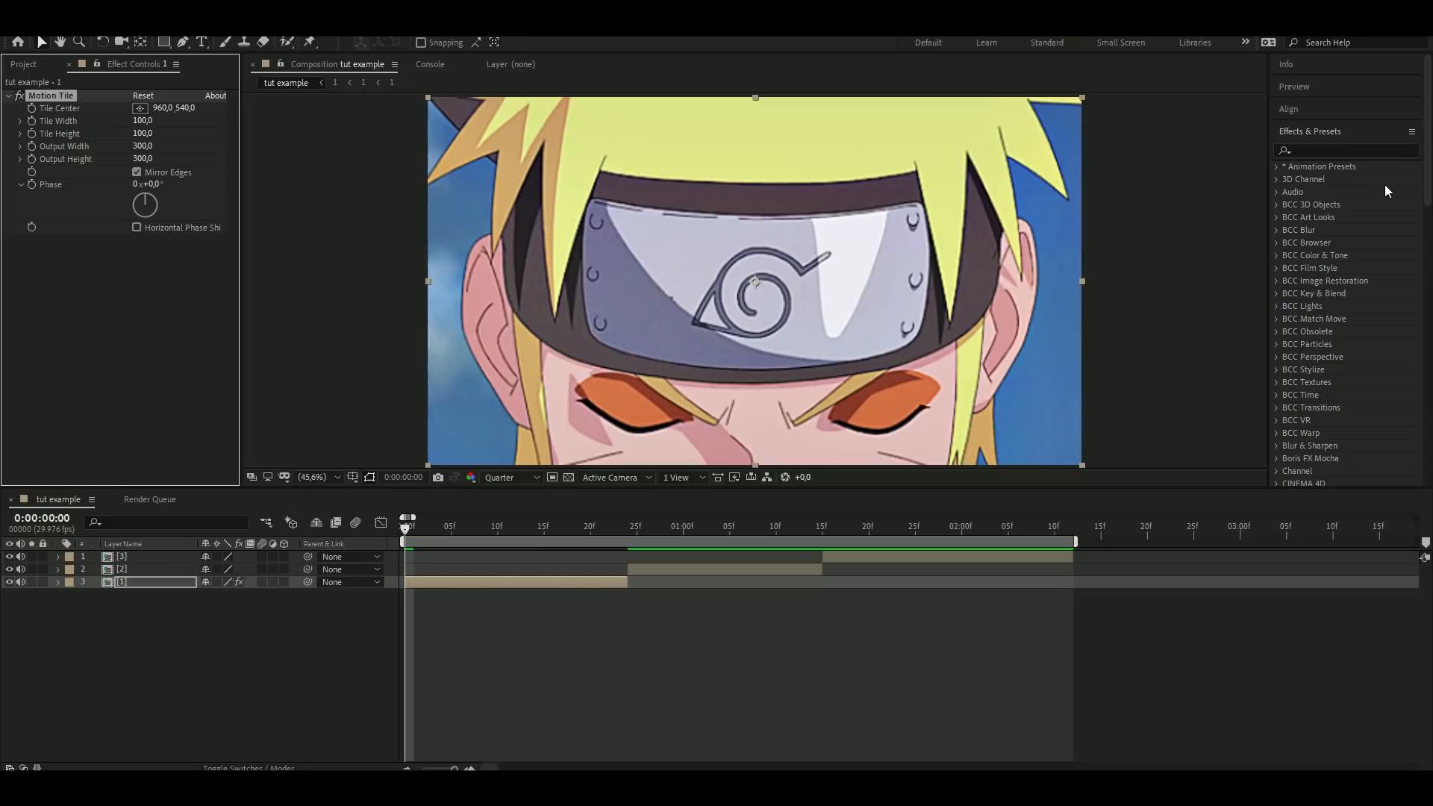
# Apply Optics Compensation to layer 1 with 45 Field Of View and Reverse Lens Distortion checked
pyautogui.write('optics c')
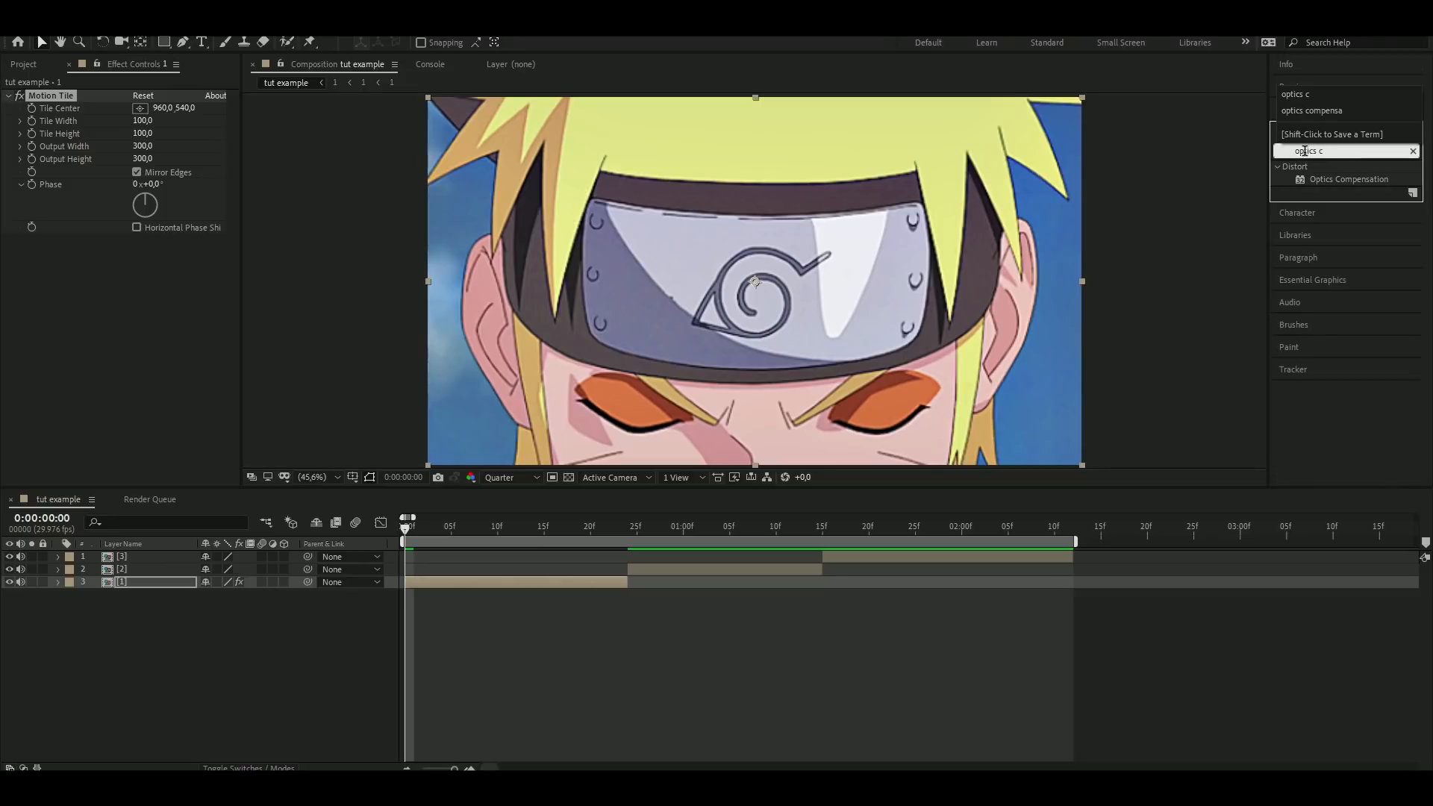
pyautogui.doubleClick(1349, 179)
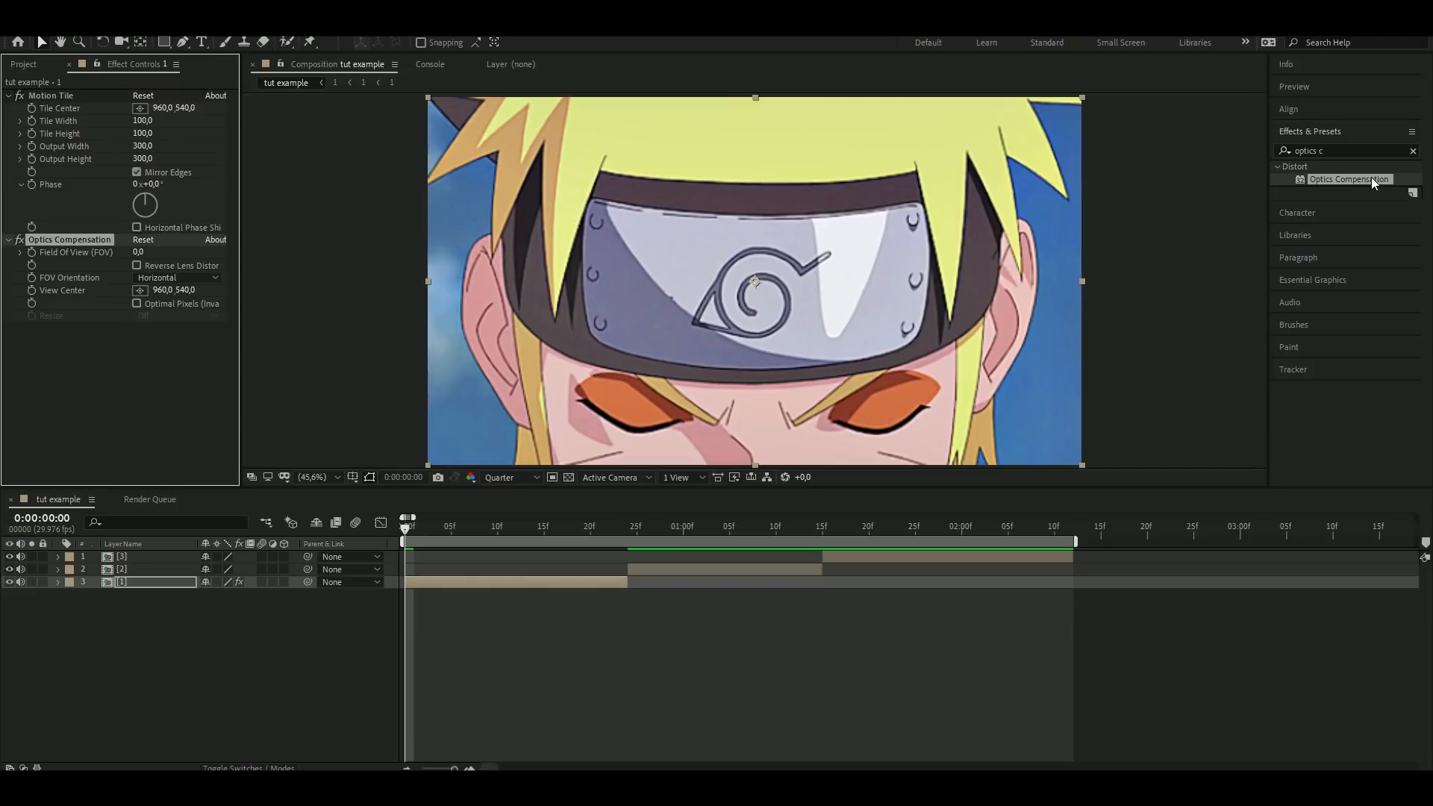
pyautogui.click(146, 252)
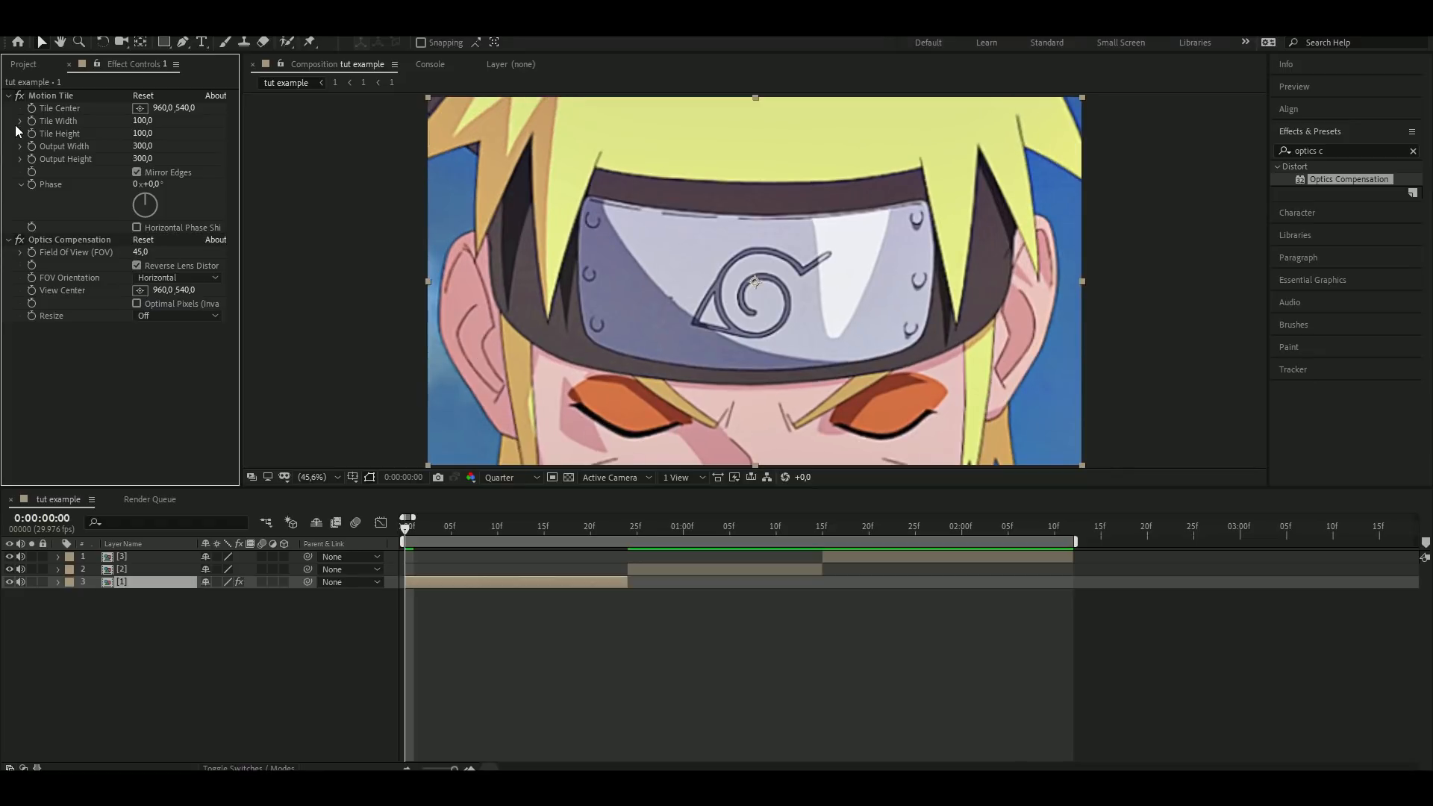
pyautogui.click(8, 94)
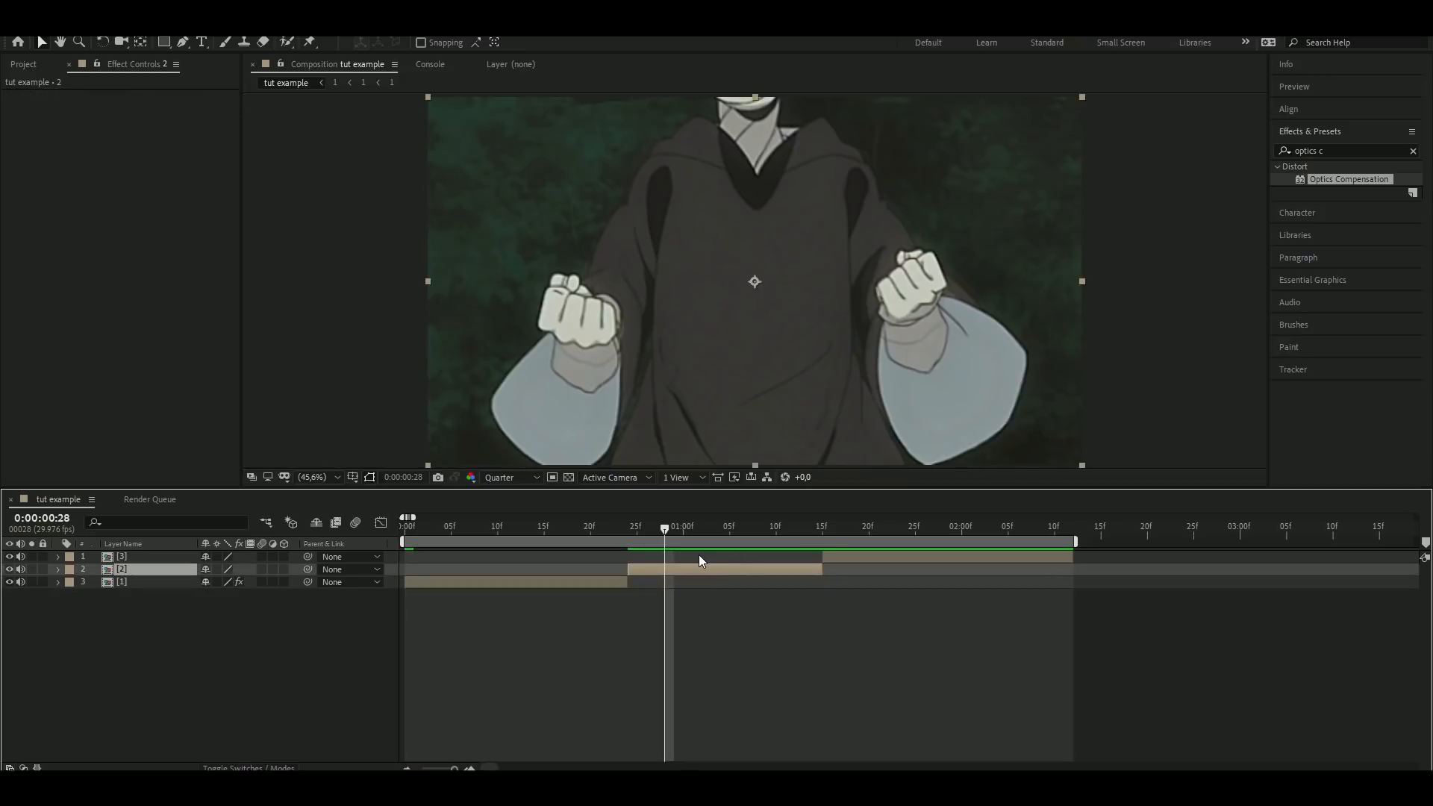
# Paste layer 1's Motion Tile and Optics Compensation onto layers 2 and 3, then reveal layer 1's Scale and Rotation
pyautogui.click(897, 526)
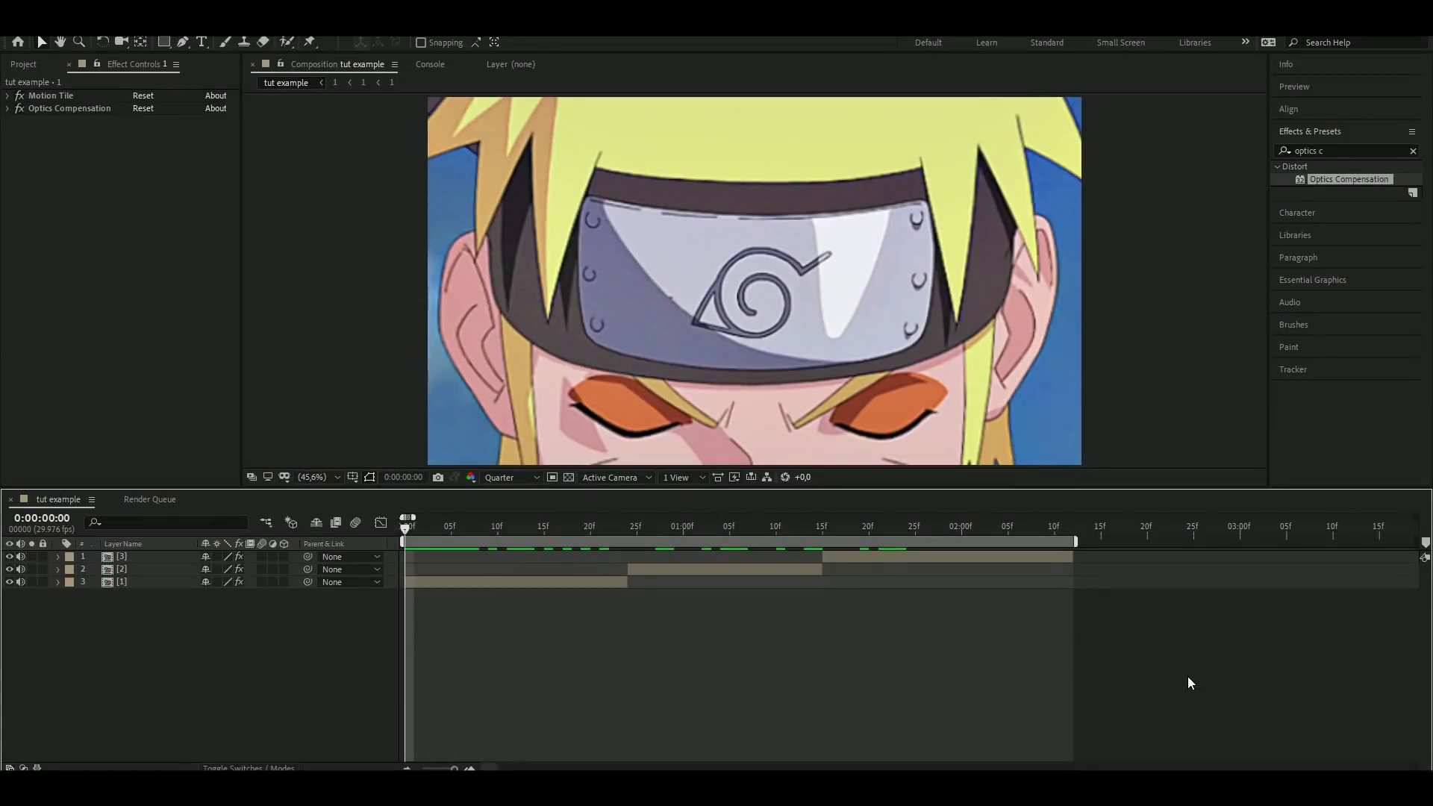
pyautogui.click(146, 582)
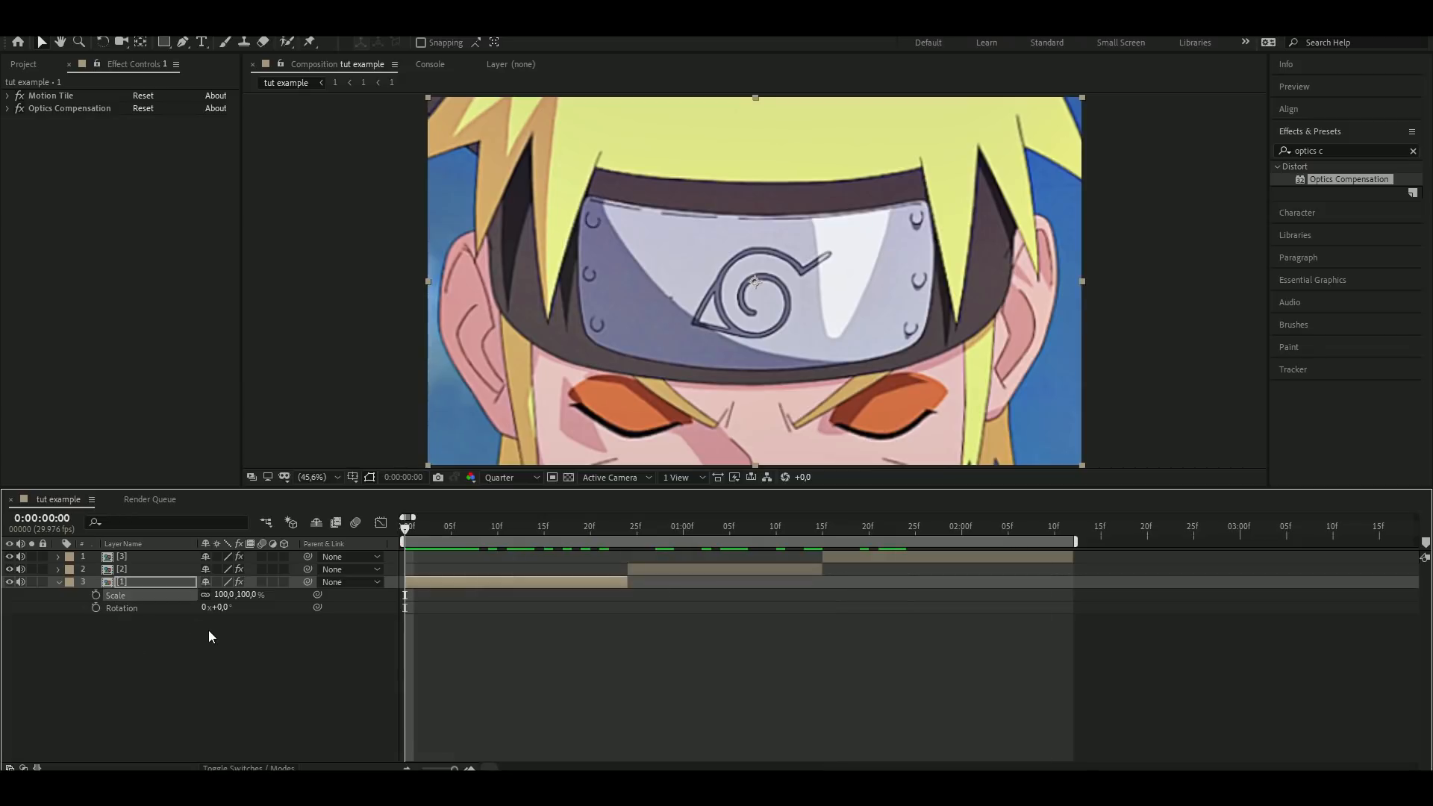
# Keyframe layer 1's Scale from 300% to 100% with Easy Ease and a shaped graph curve
pyautogui.click(94, 595)
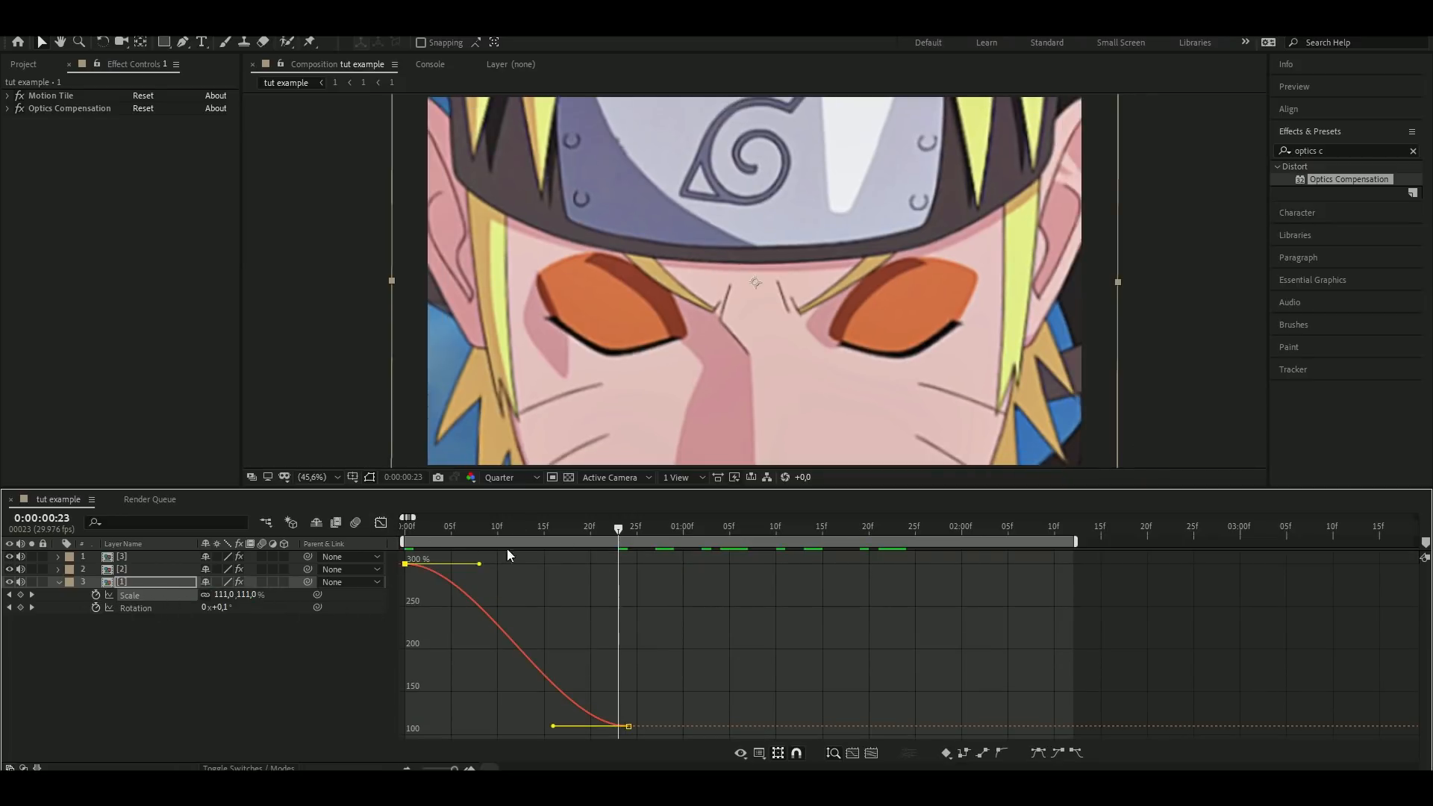
# Keyframe Rotation from 20° to 0° and sharpen the curve's start in the Graph Editor
pyautogui.click(506, 526)
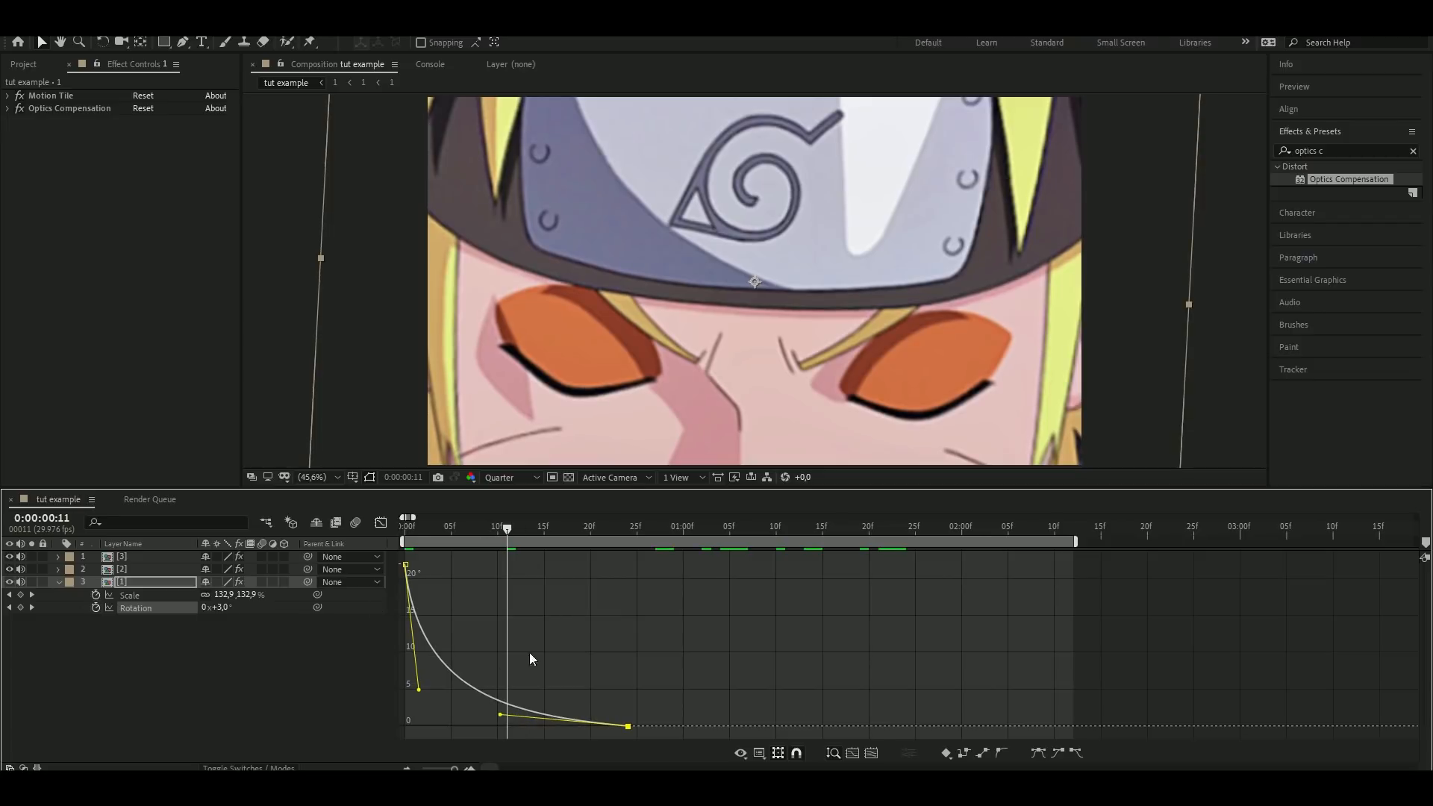
pyautogui.moveTo(410, 700)
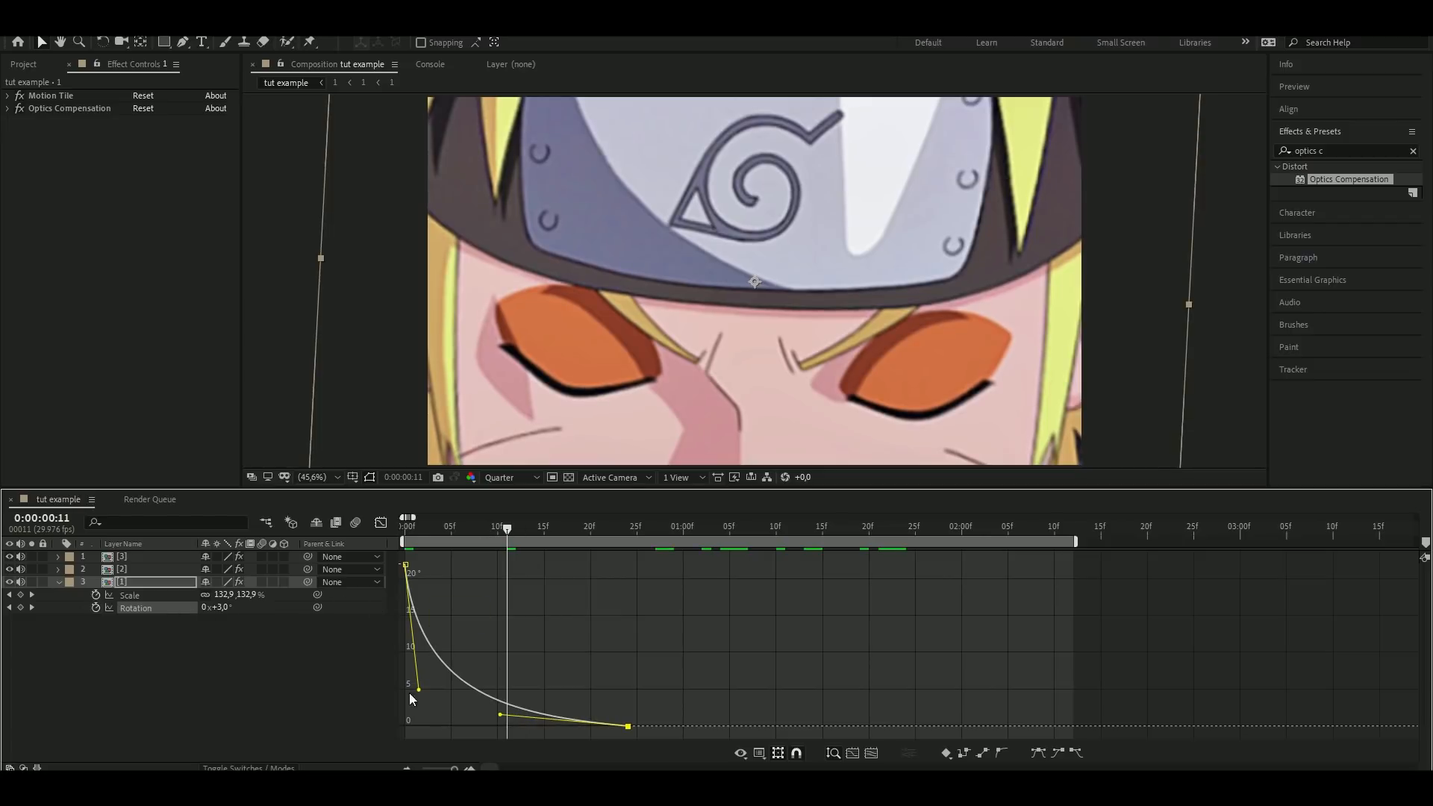
pyautogui.moveTo(415, 688); pyautogui.dragTo(408, 720)
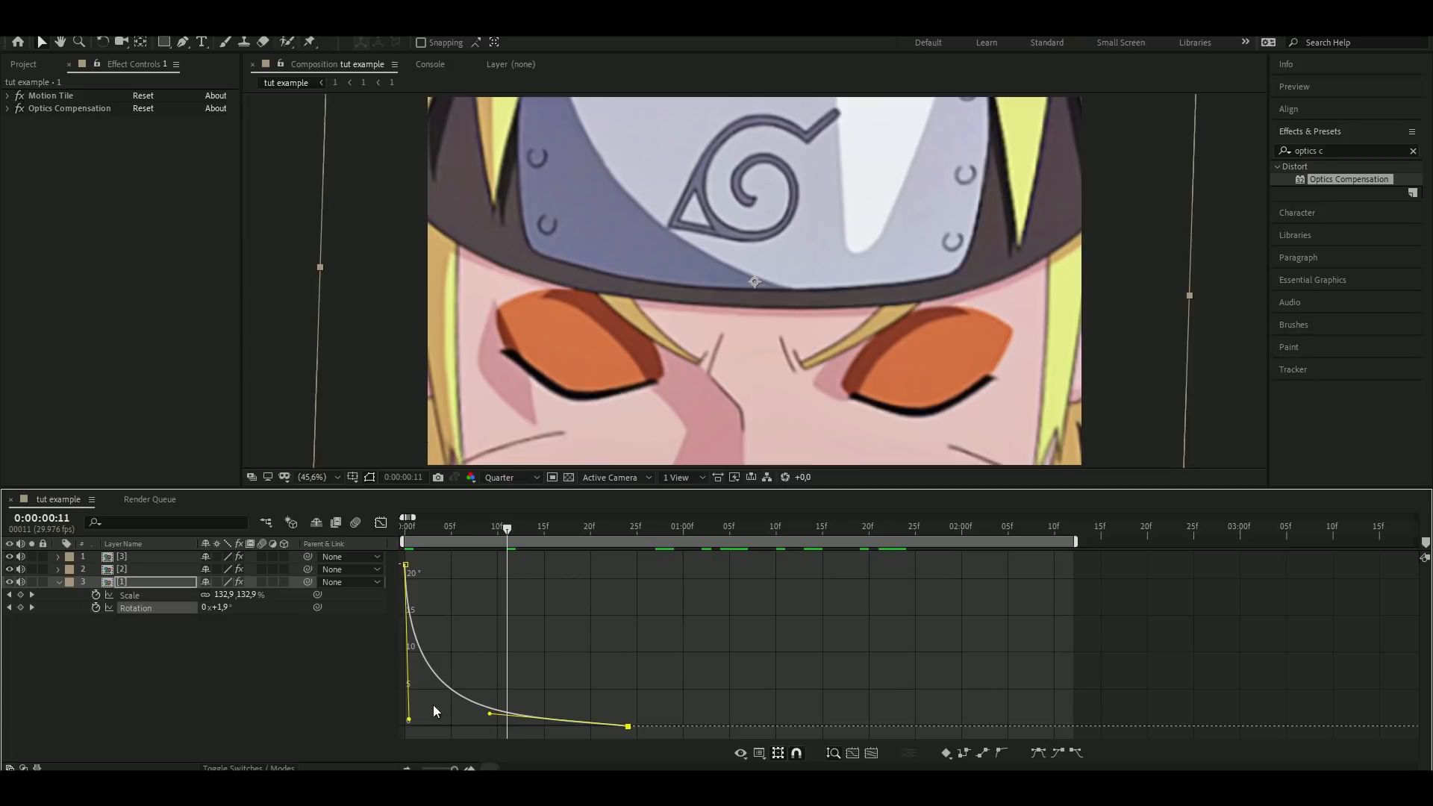
pyautogui.moveTo(512, 732)
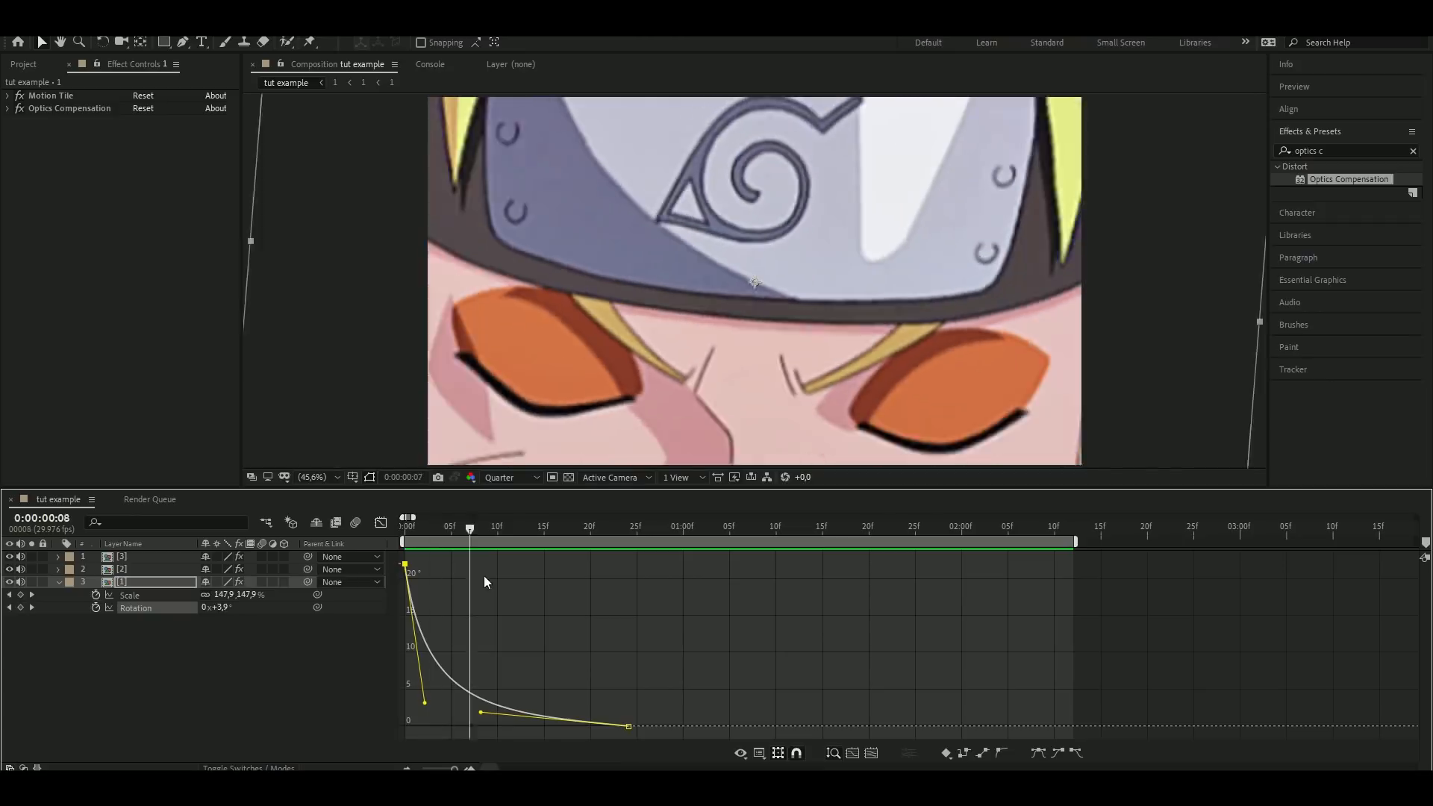
pyautogui.click(664, 526)
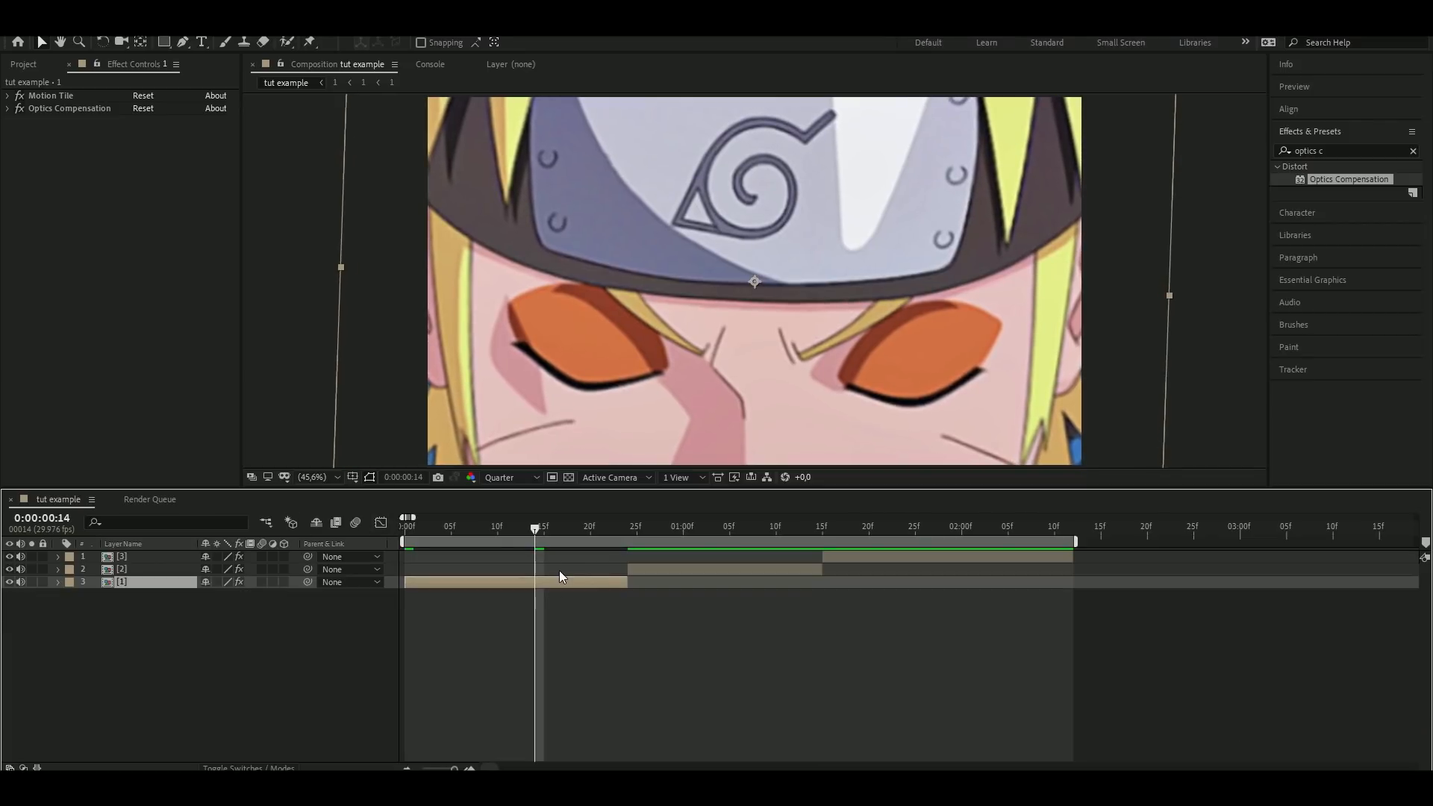
# Add a null parenting layer 1, keyframed to scale and spin to about 40°, plus an adjustment layer
pyautogui.press('ctrl+alt+shift+y')
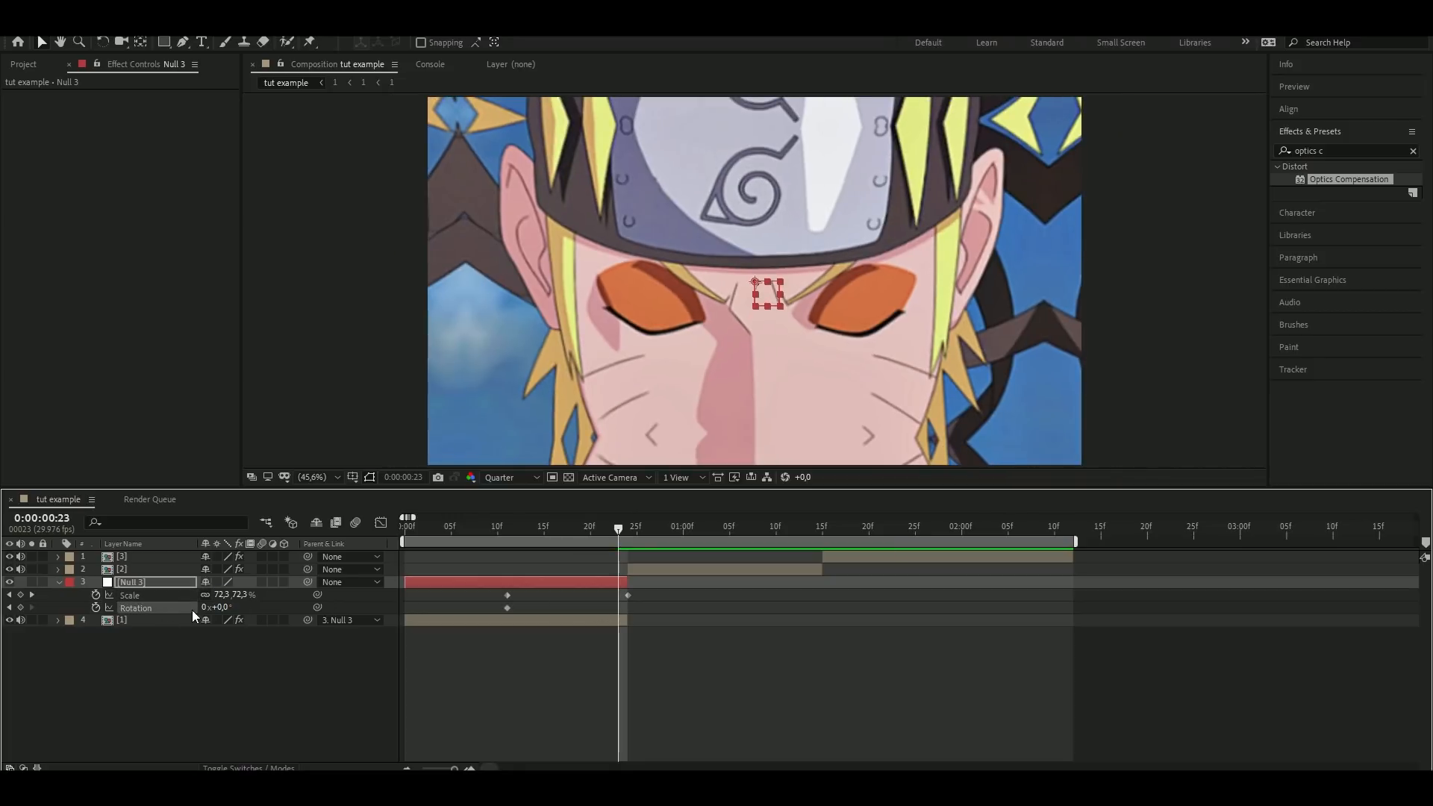
pyautogui.write('45')
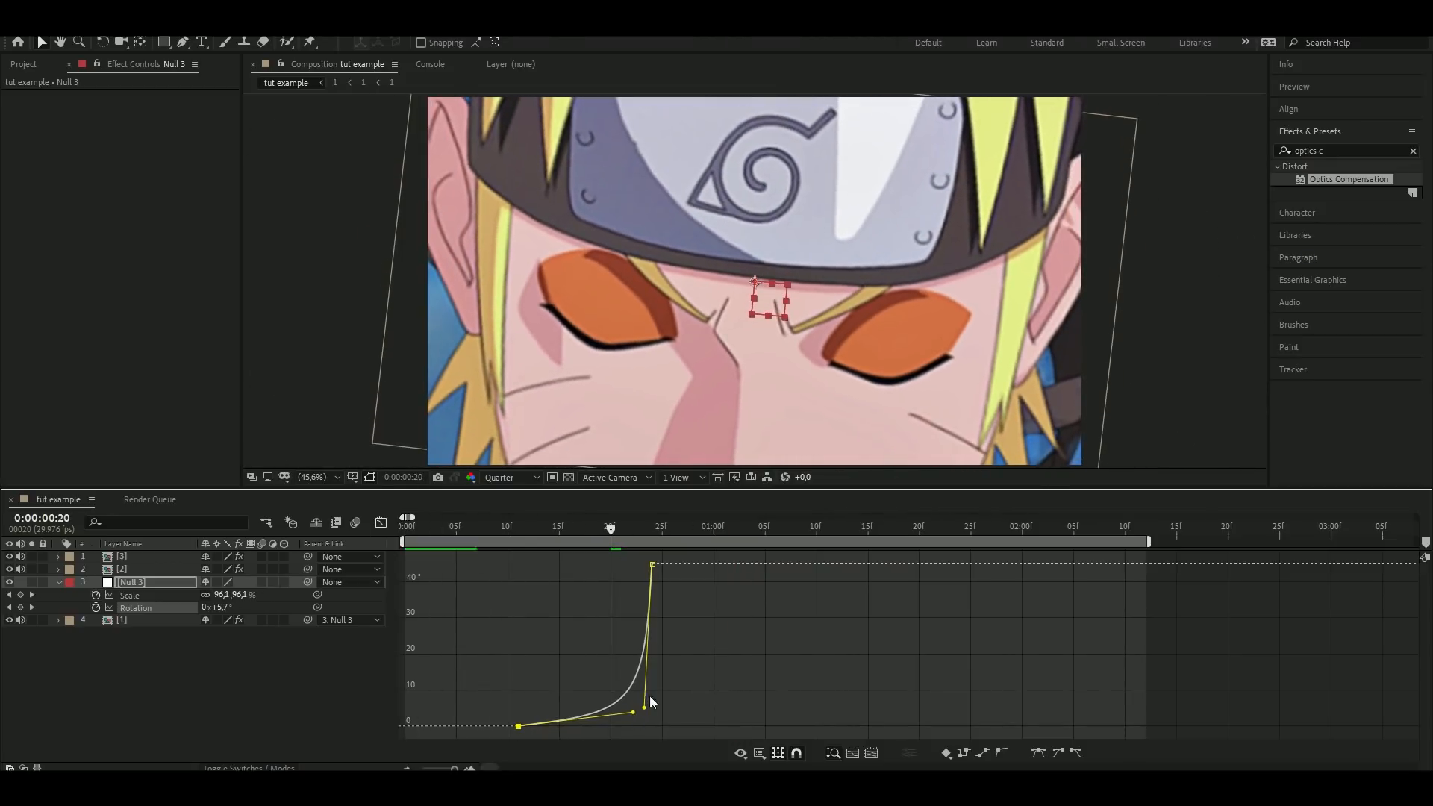
pyautogui.click(466, 526)
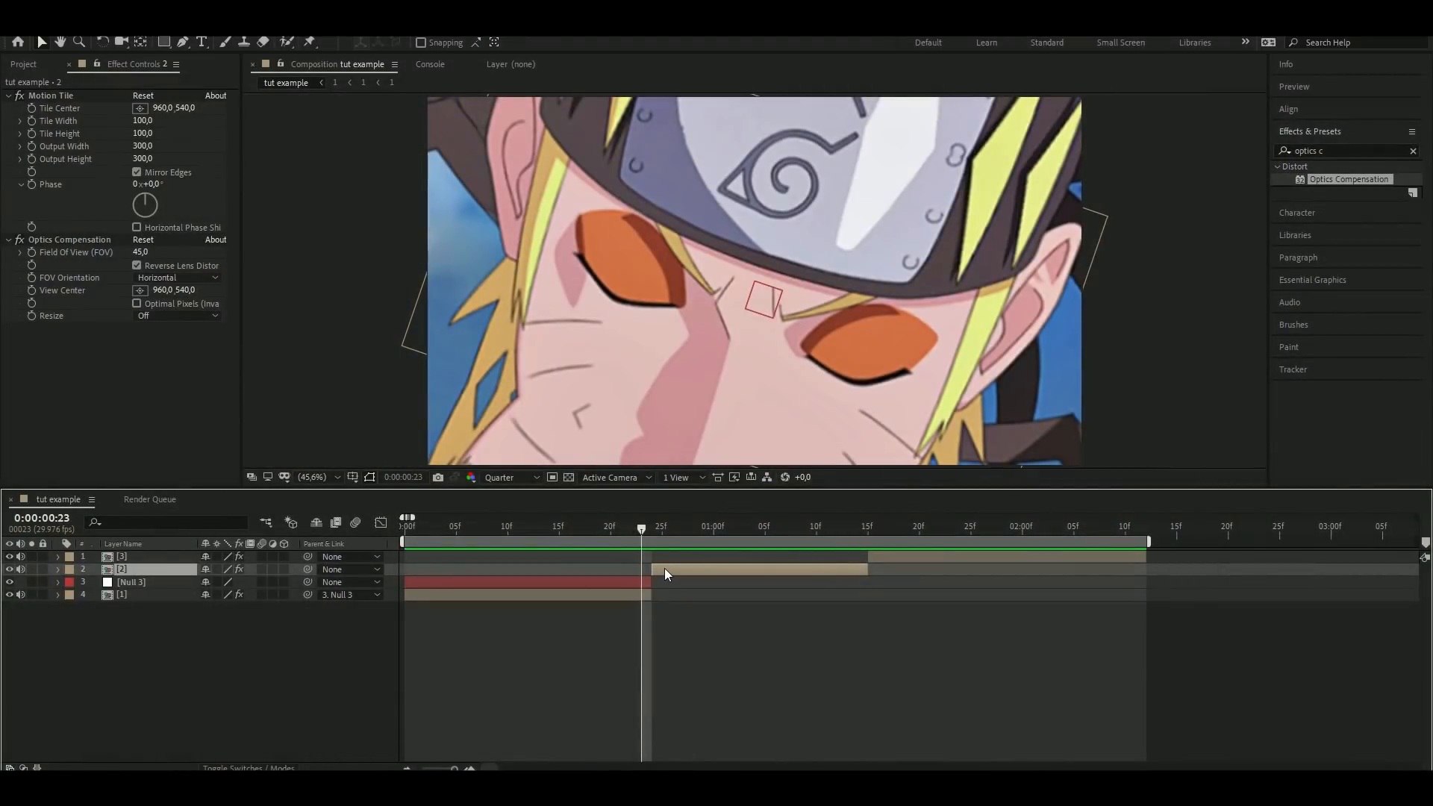
pyautogui.press('ctrl+alt+y')
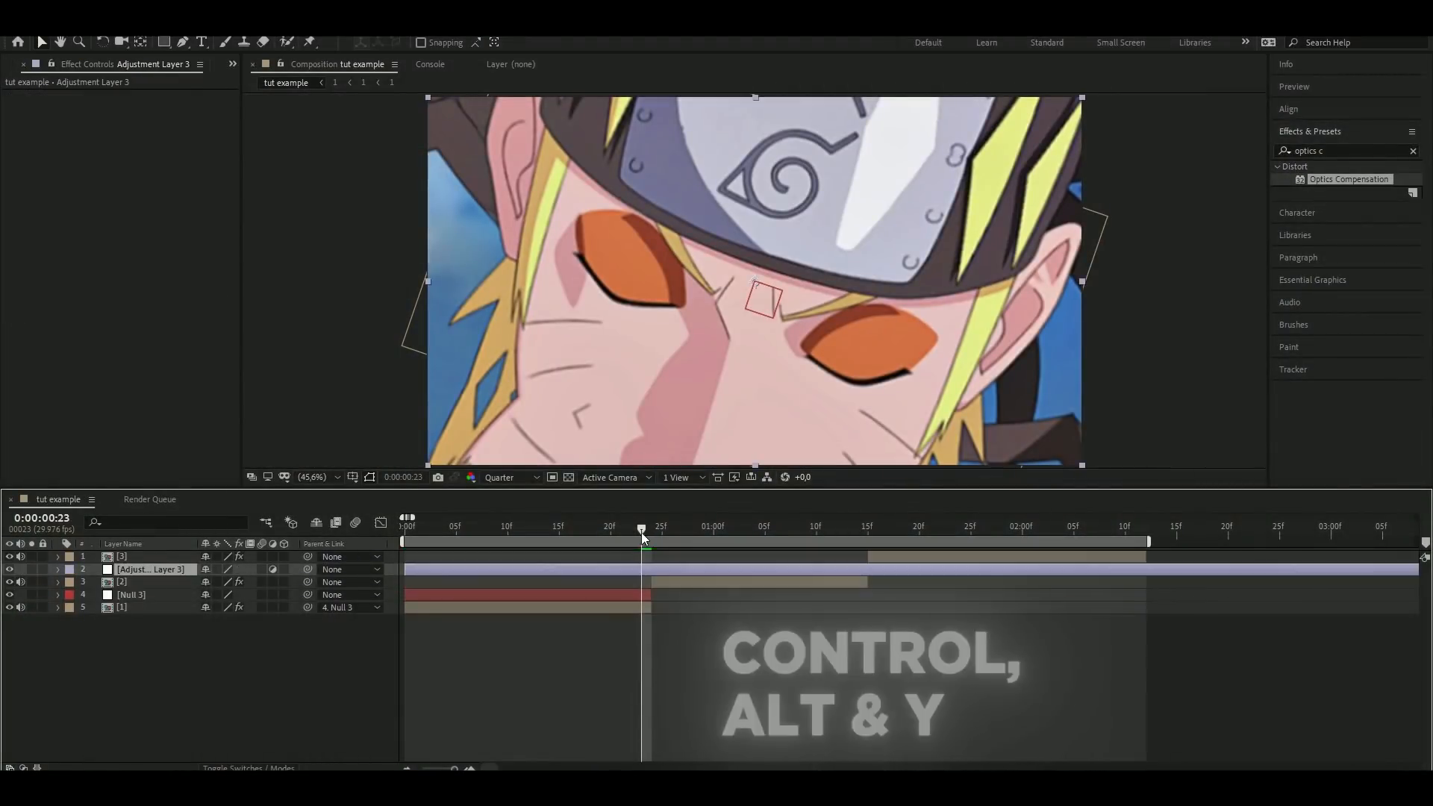
# Trim the adjustment layer bar to the frames surrounding the first cut
pyautogui.moveTo(642, 526); pyautogui.dragTo(558, 526)
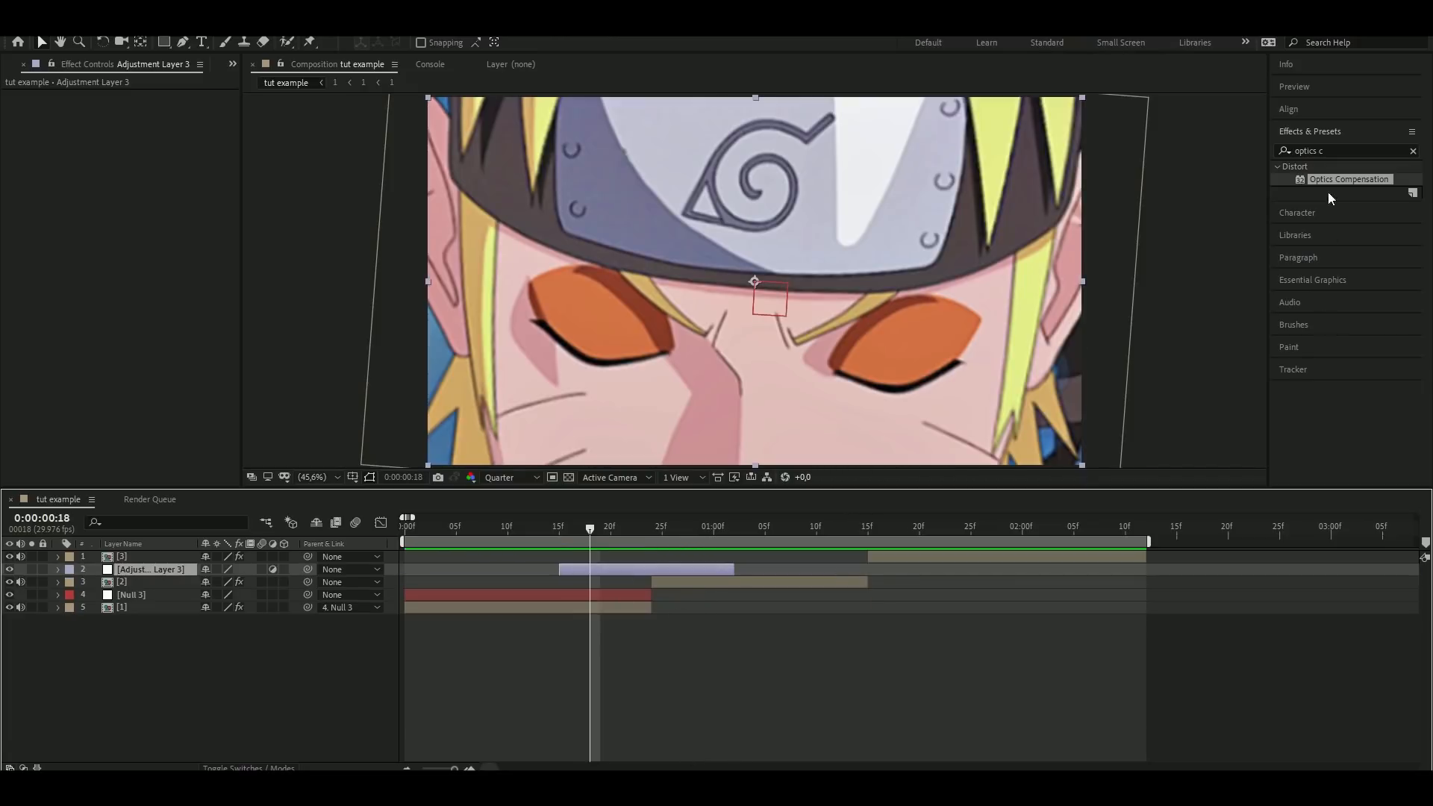
pyautogui.write('directional')
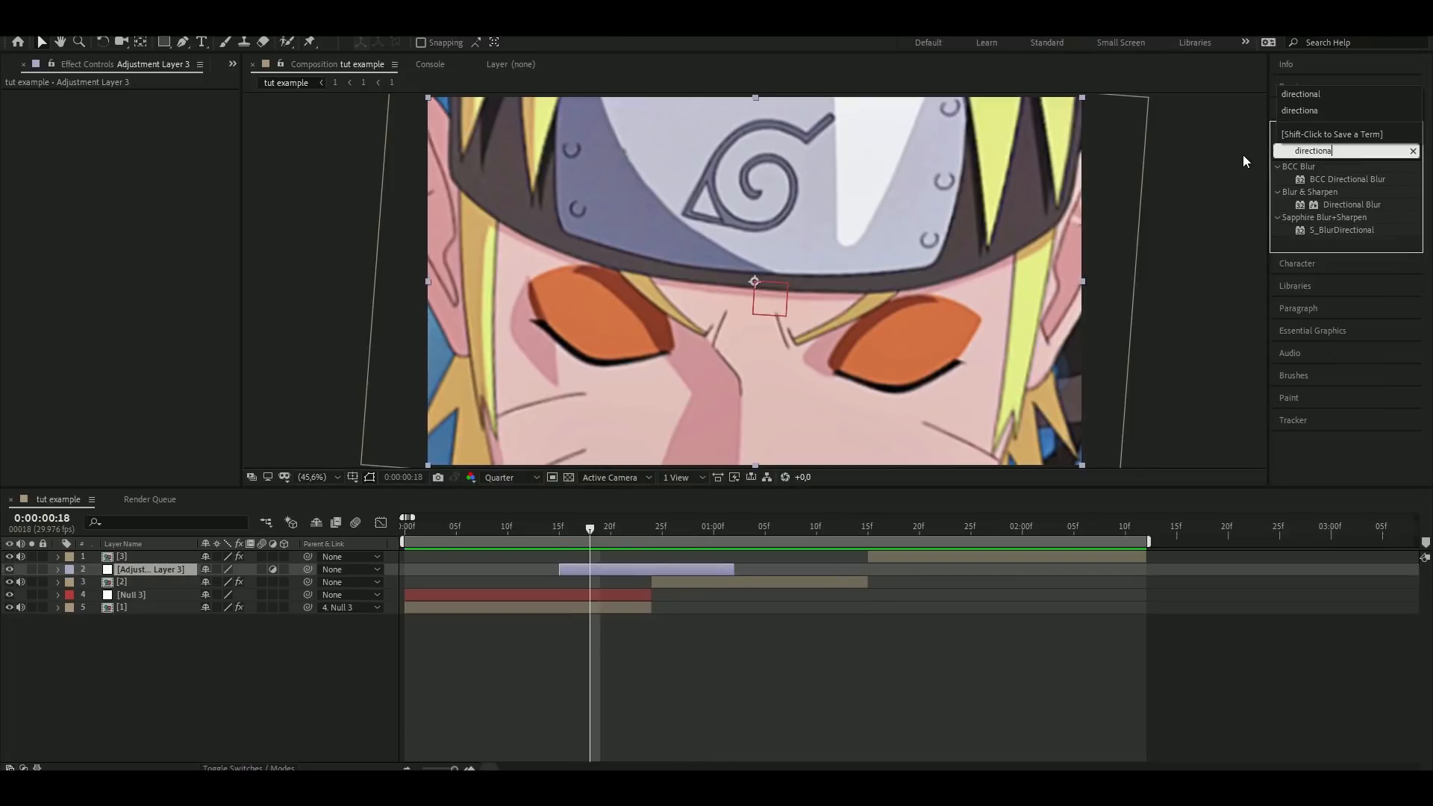
# Apply Directional Blur and keyframe Blur Length at 300 on the cut, with zero-blur keyframes around it
pyautogui.doubleClick(1352, 204)
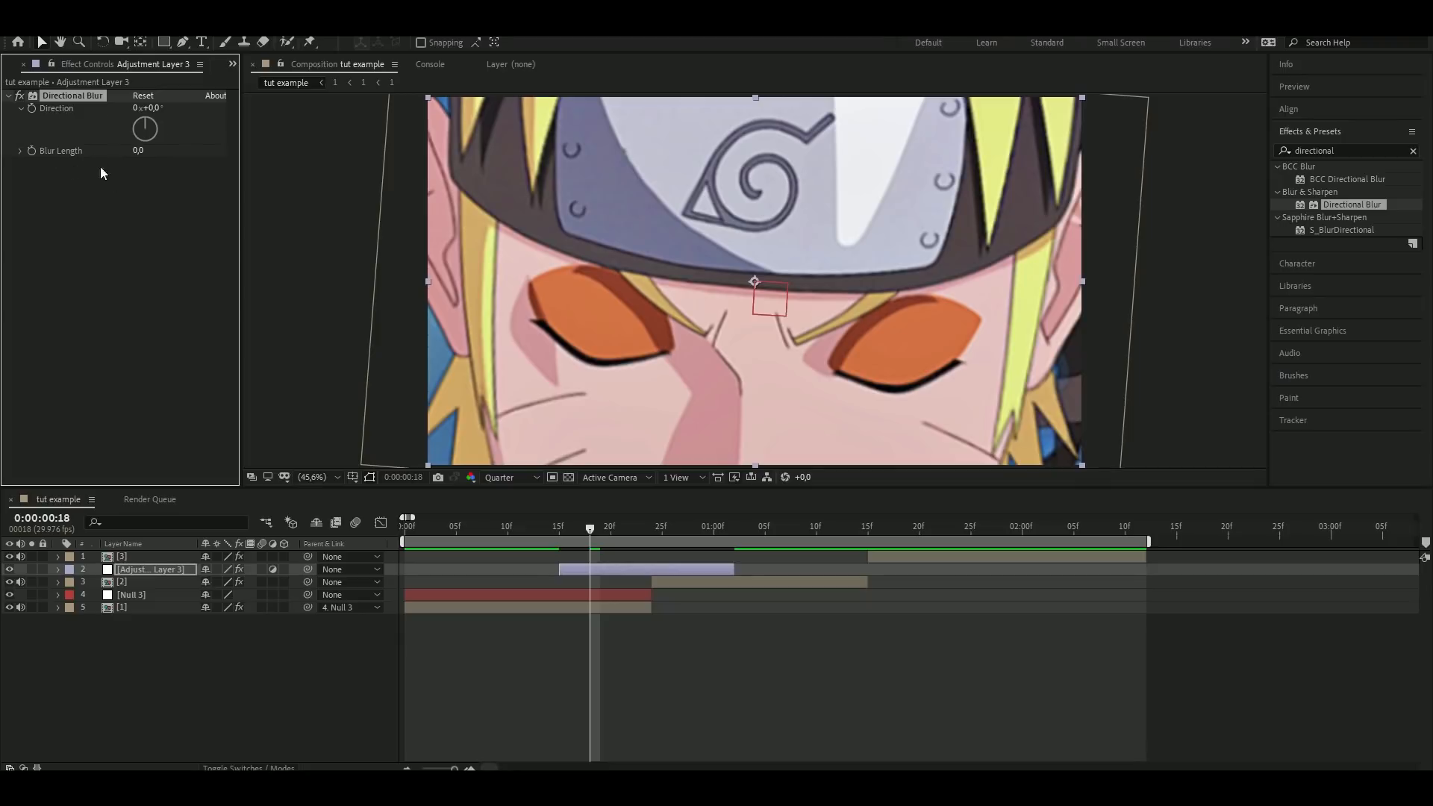
pyautogui.click(146, 151)
pyautogui.write('300')
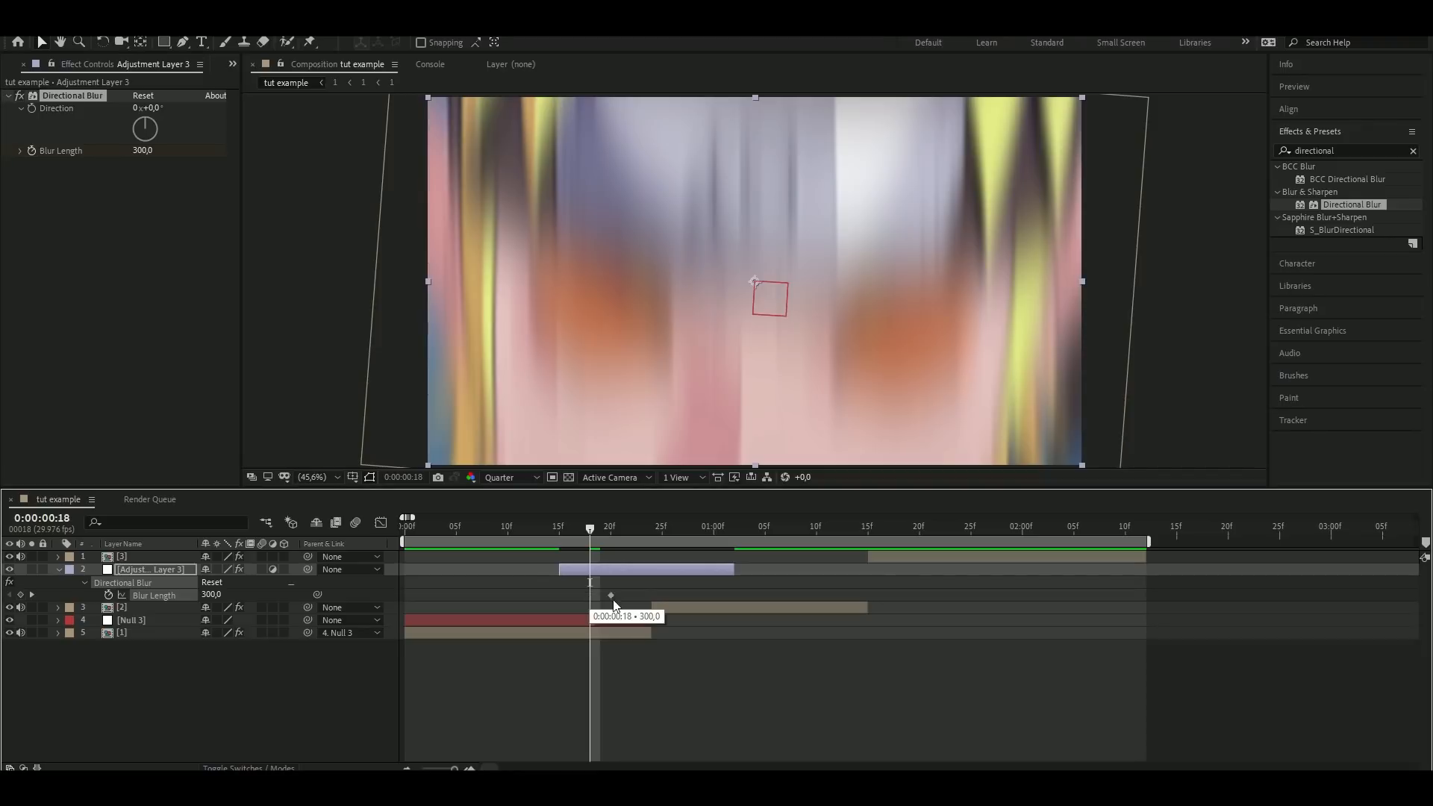
pyautogui.click(642, 528)
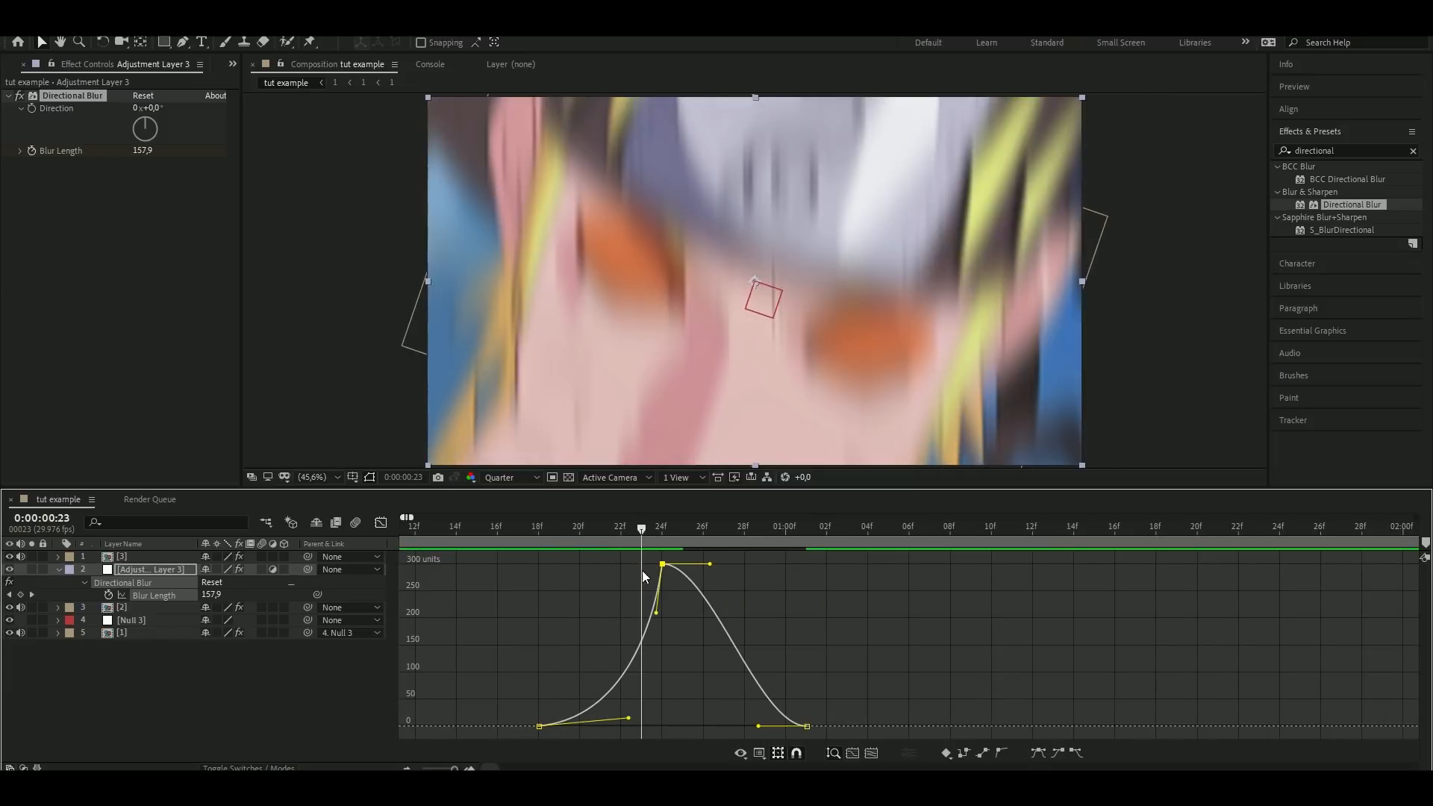
# Shape the Blur Length graph into a steep 0-300-0 spike at the cut
pyautogui.click(724, 526)
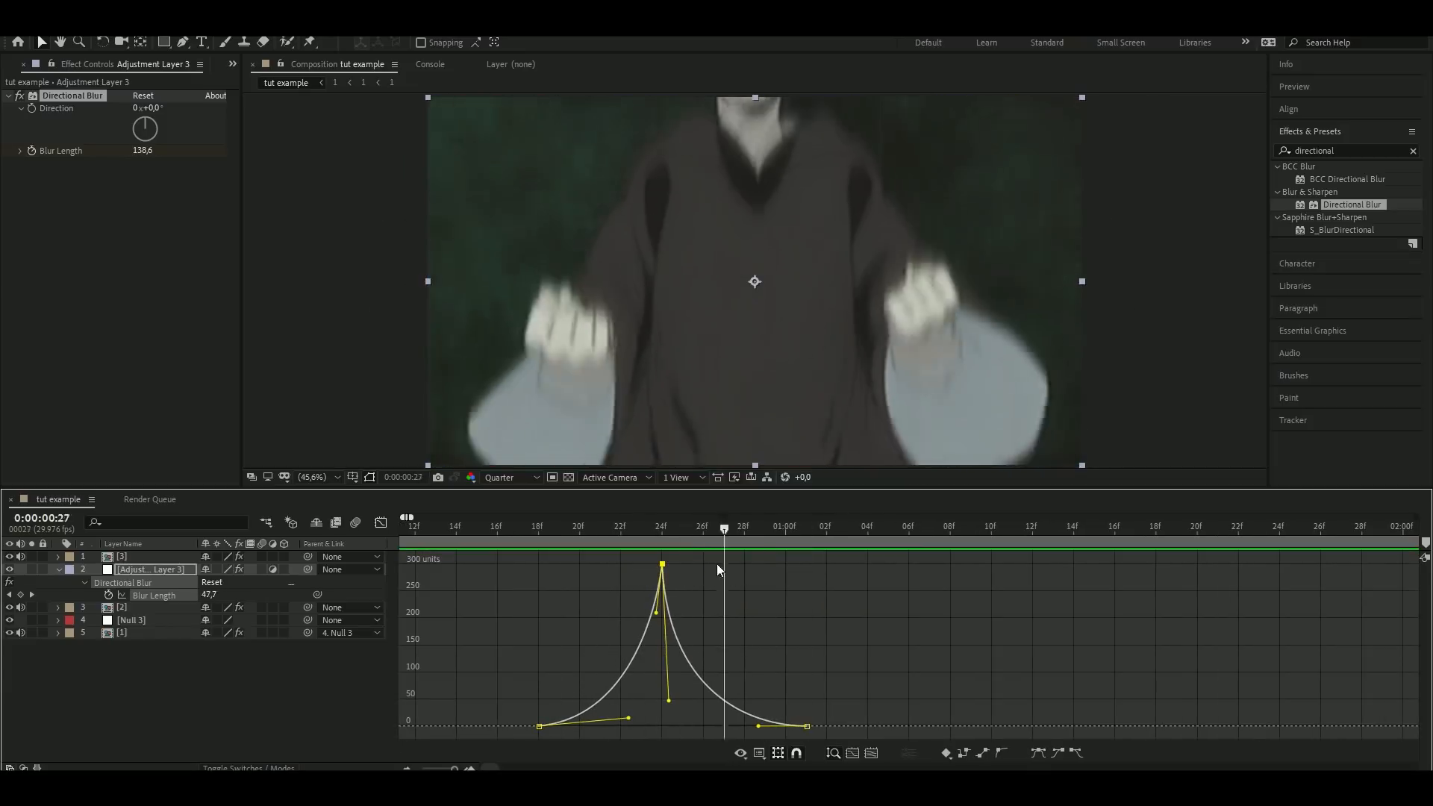